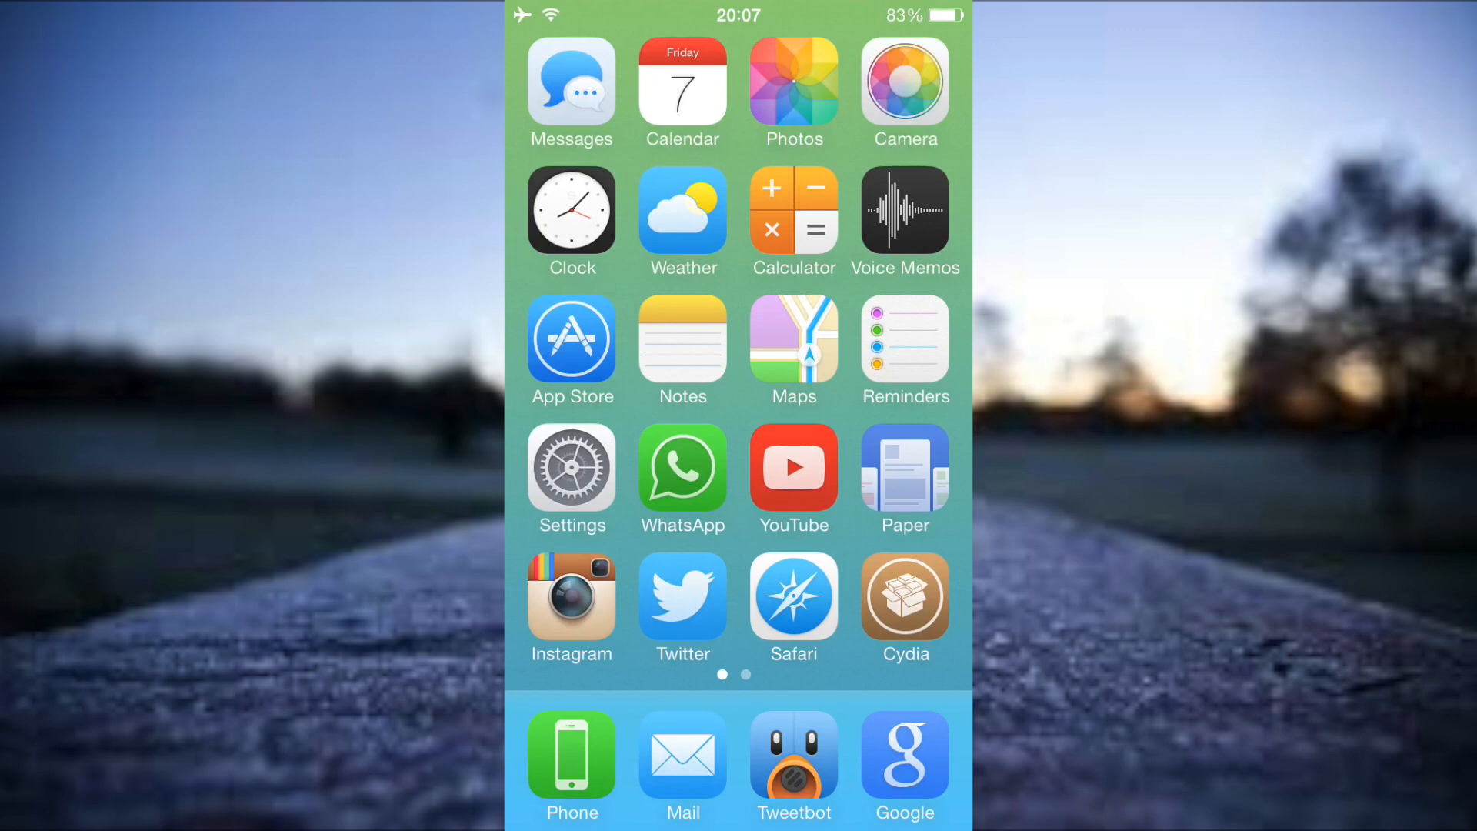
# Confirm LockBuilderiOS7 is checked as the active Cydget lock screen in Settings
pyautogui.click(571, 470)
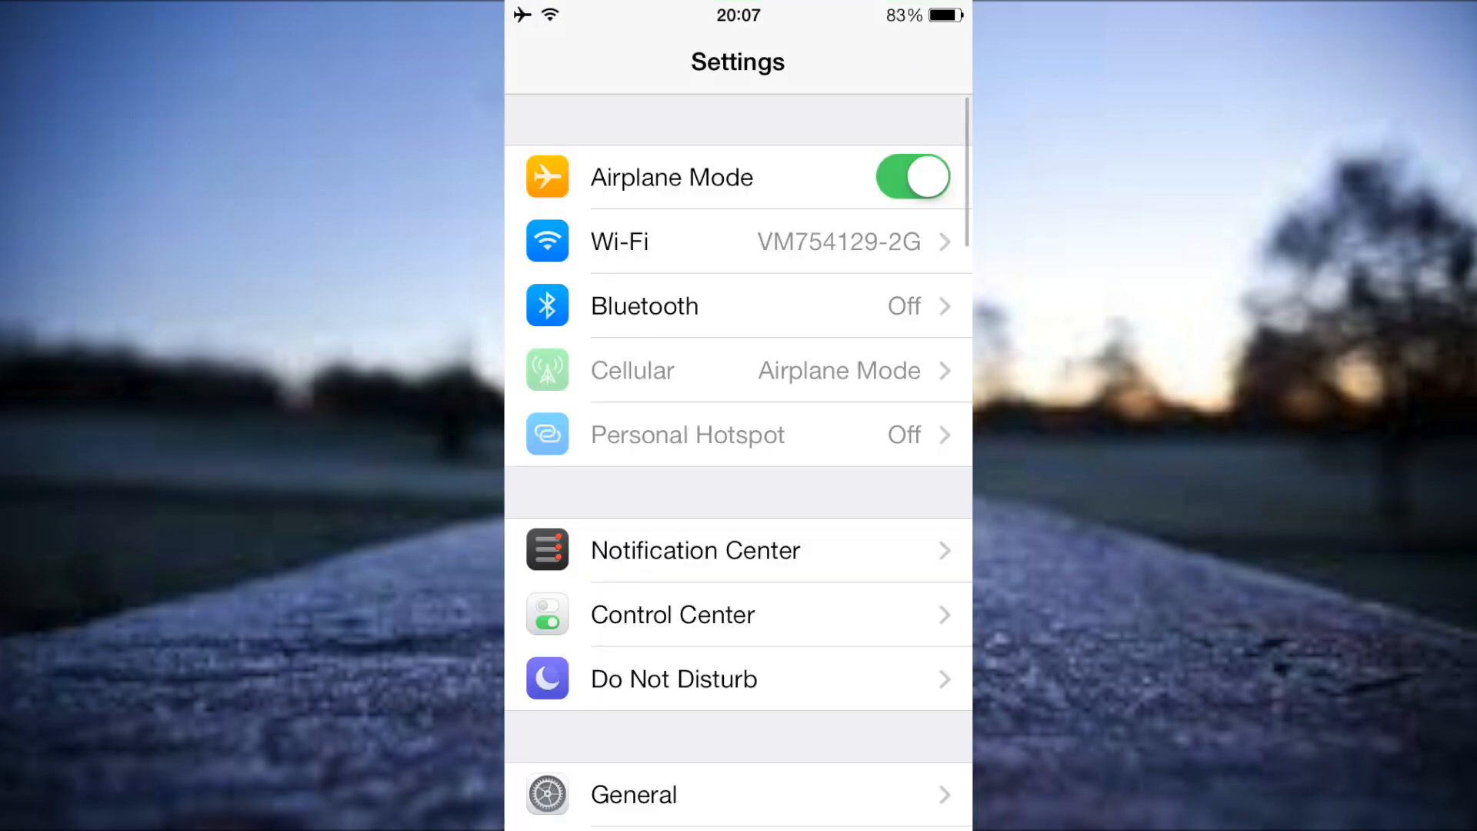
pyautogui.scroll(-3)
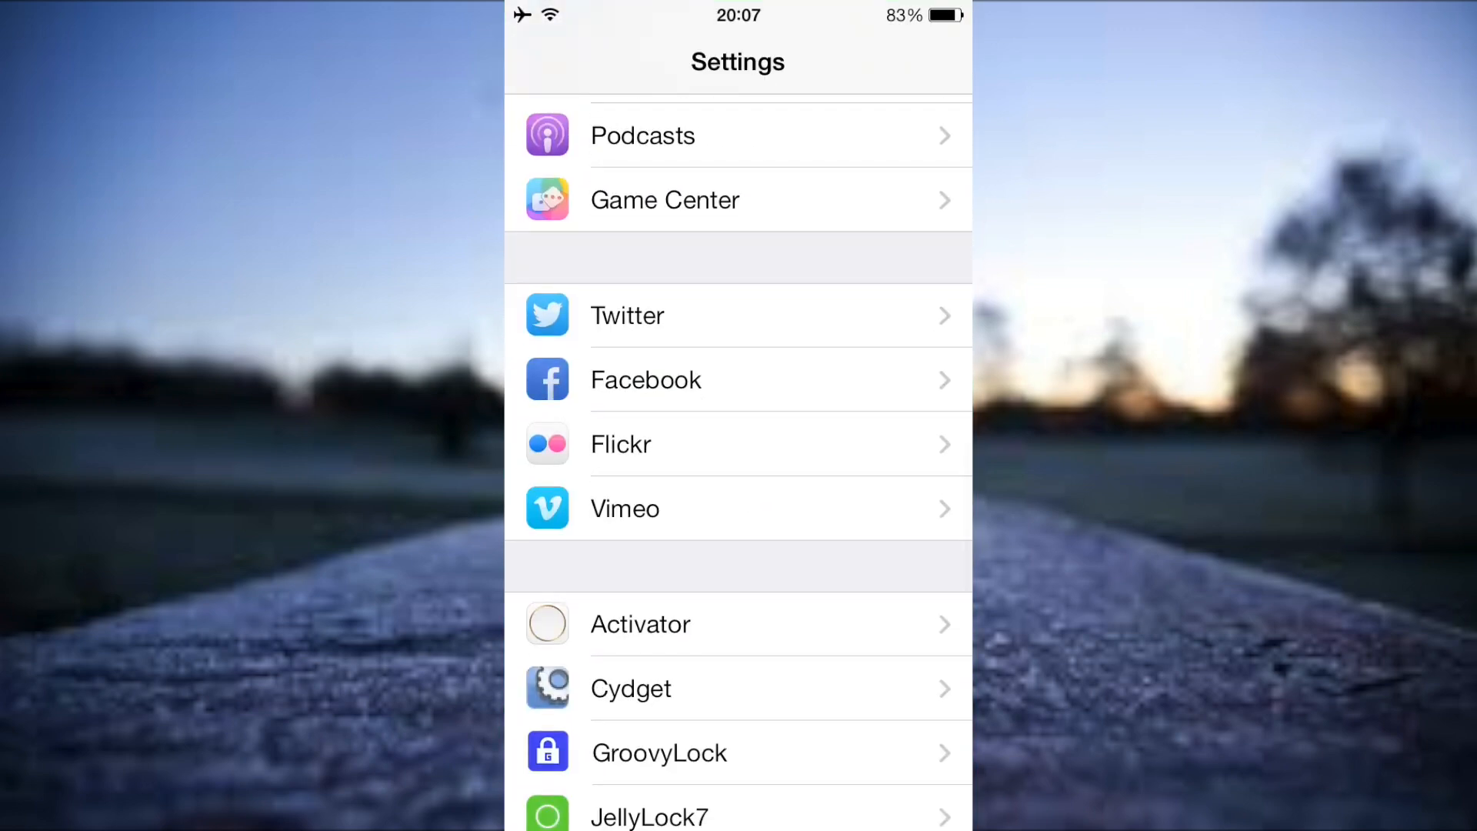
pyautogui.scroll(-3)
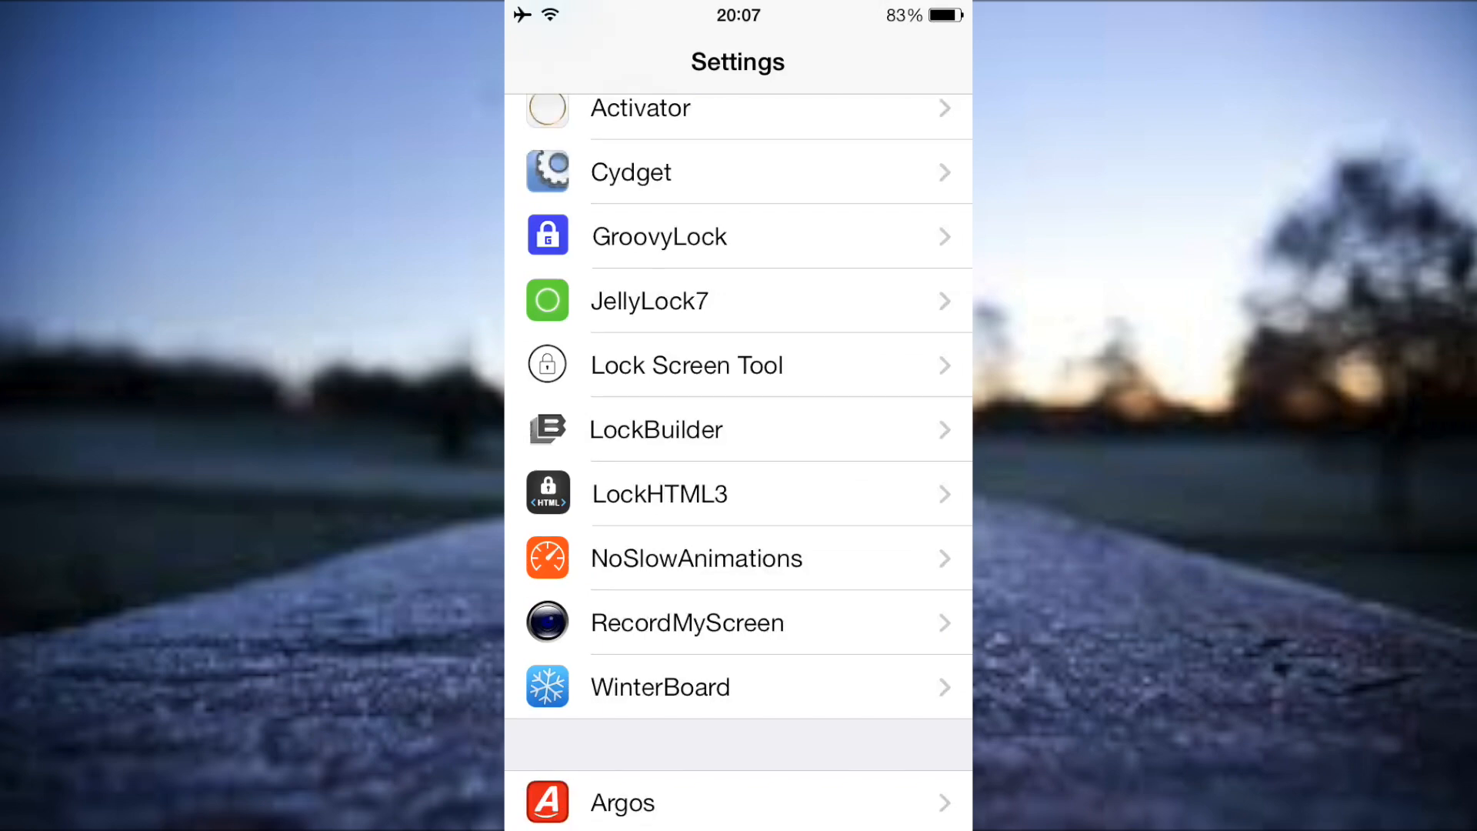
pyautogui.scroll(-3)
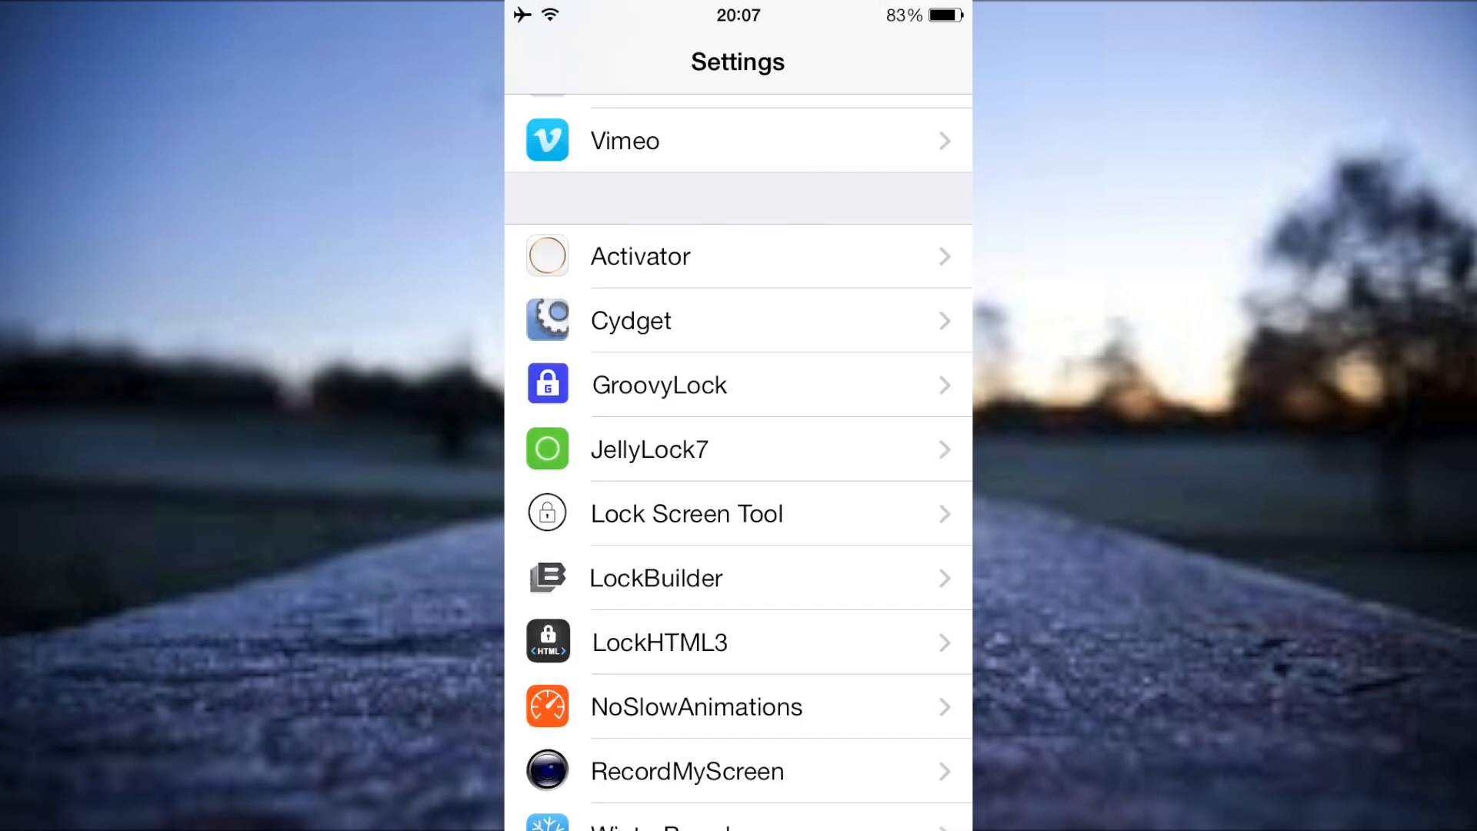
pyautogui.click(631, 320)
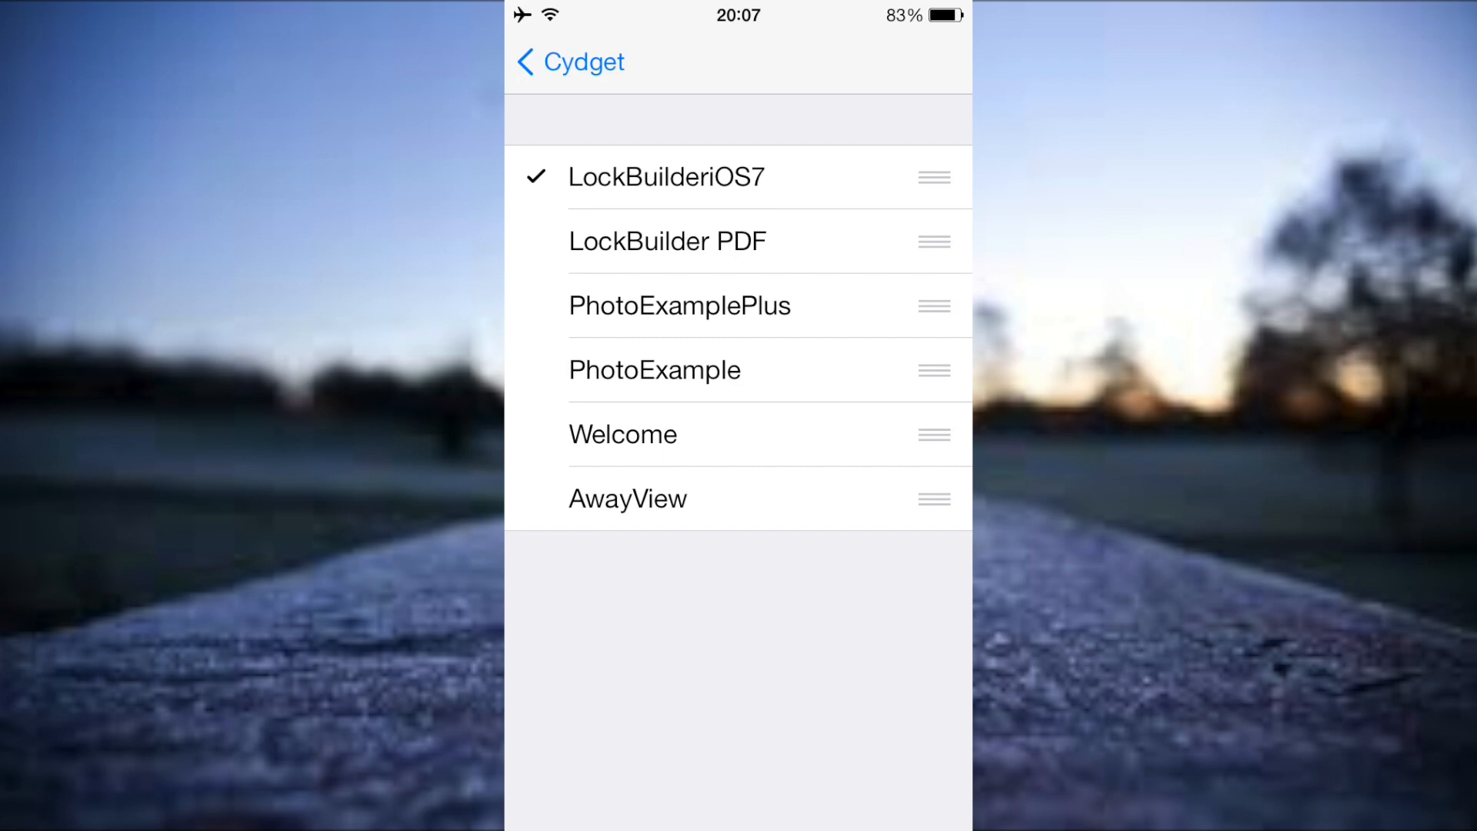
pyautogui.click(569, 62)
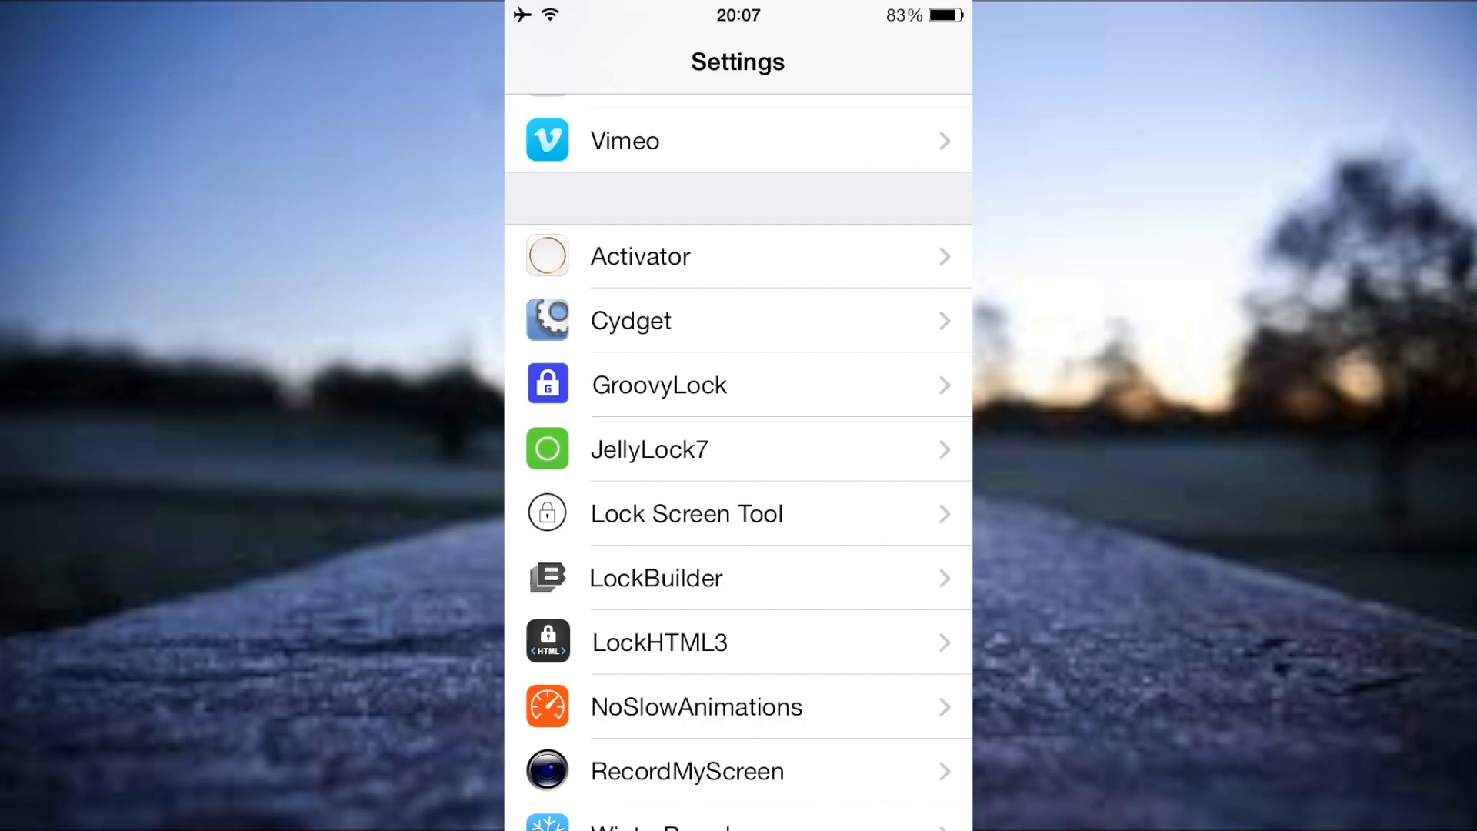
# Open the LockBuilder menu listing Weather Items, Widgets, Icons, Background, Fonts and Settings
pyautogui.click(655, 578)
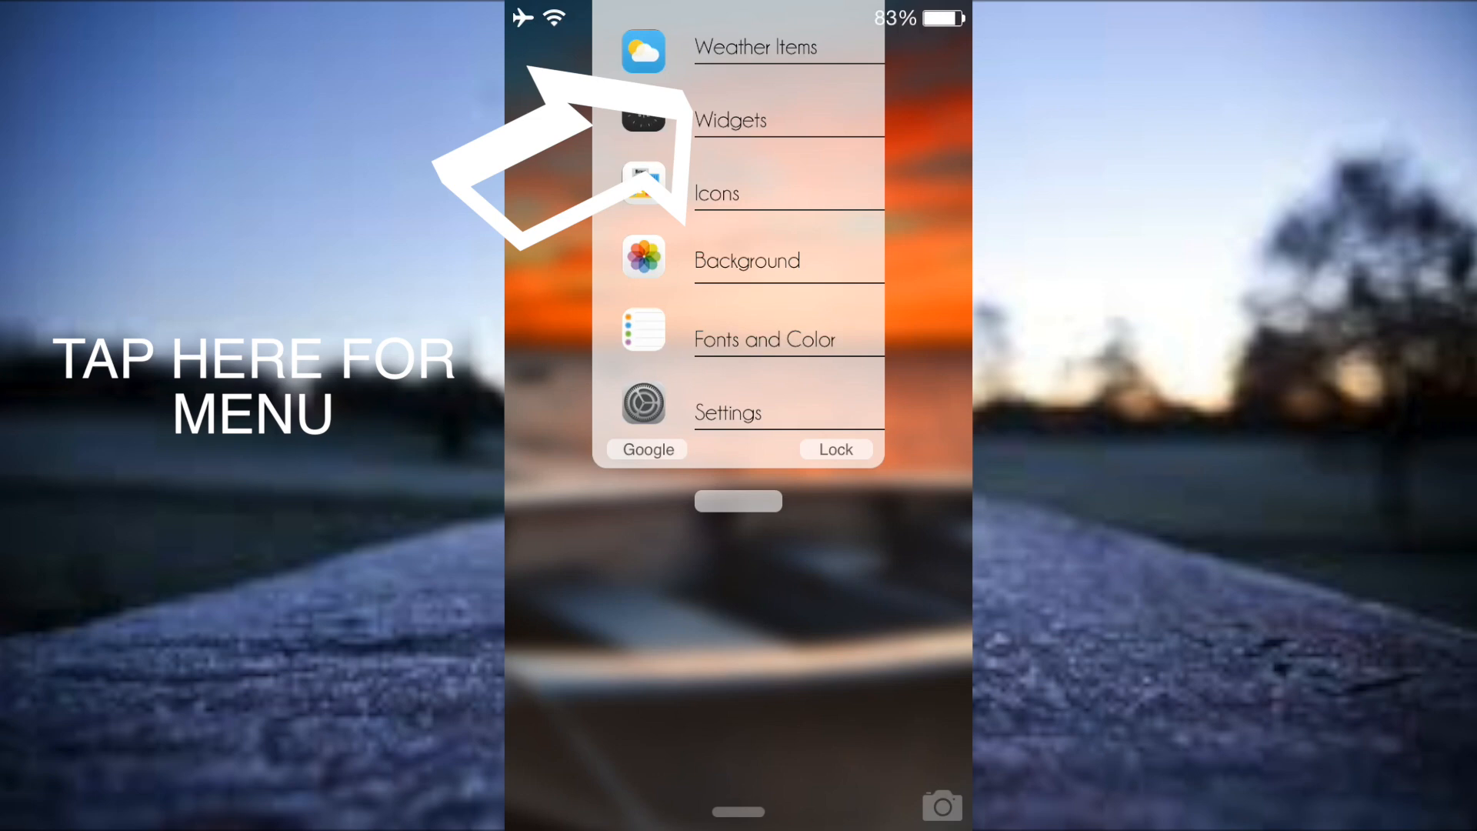
# Show the Weather Items panel with City, Desc, Date, Low, High and Time
pyautogui.click(756, 47)
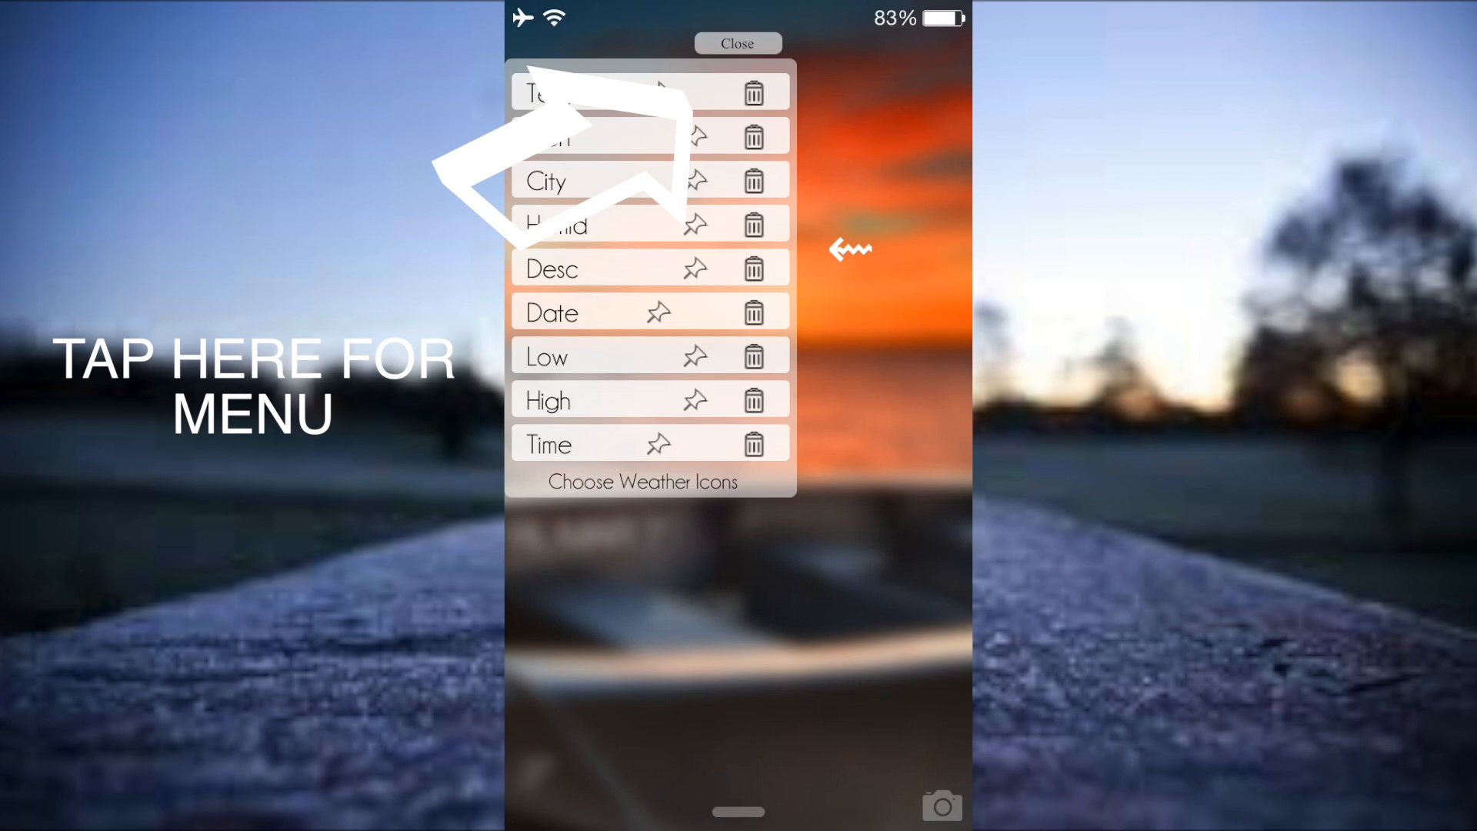
# Pin a weather item such as Time or Date onto the lock screen
pyautogui.click(737, 43)
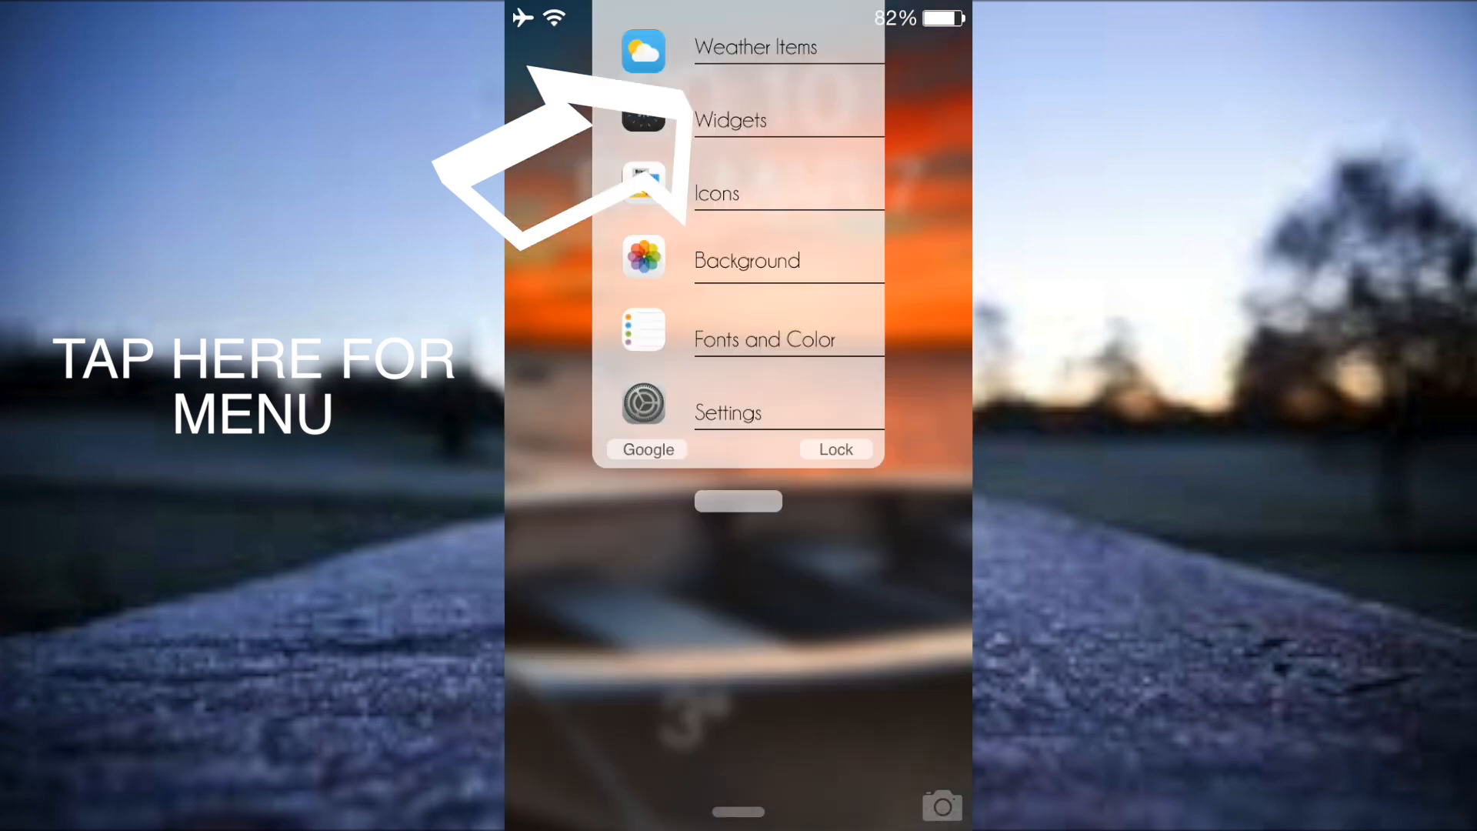
# Reopen Weather Items and pin another weather item to the lock screen
pyautogui.click(756, 47)
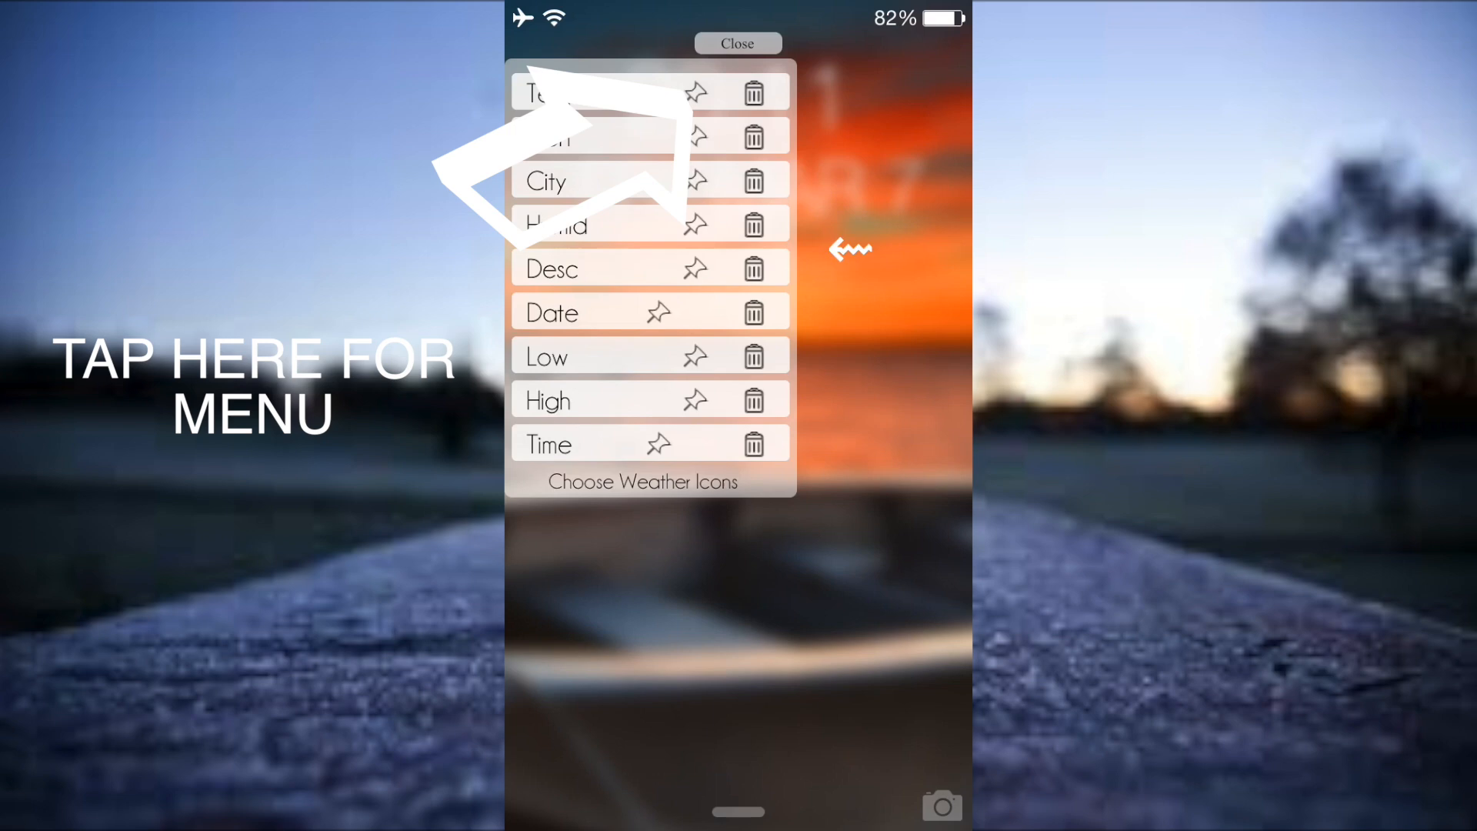
pyautogui.click(737, 43)
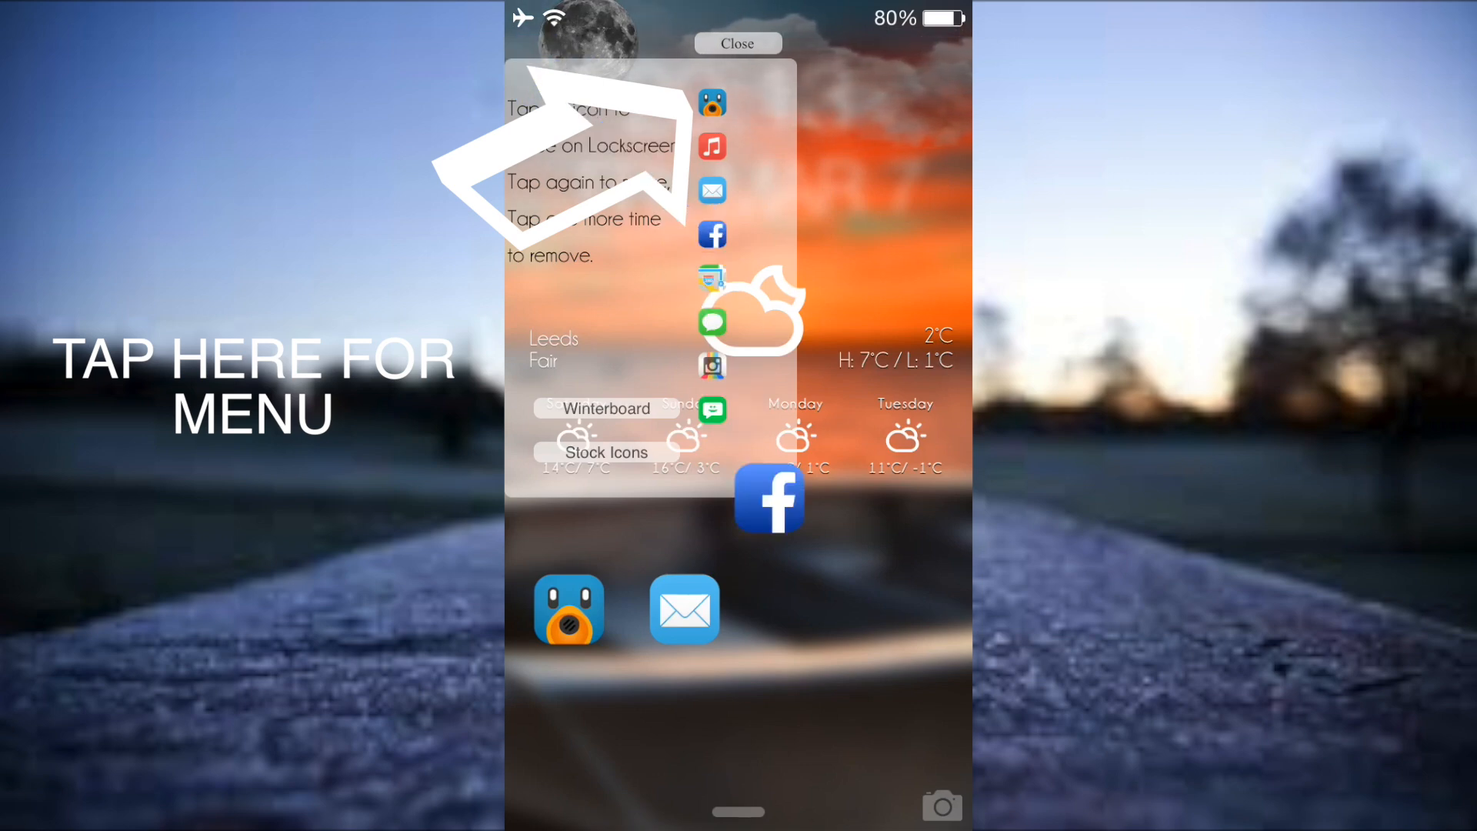
# Position the Facebook icon and place the Messages icon on the lock screen
pyautogui.moveTo(769, 497); pyautogui.dragTo(810, 606)
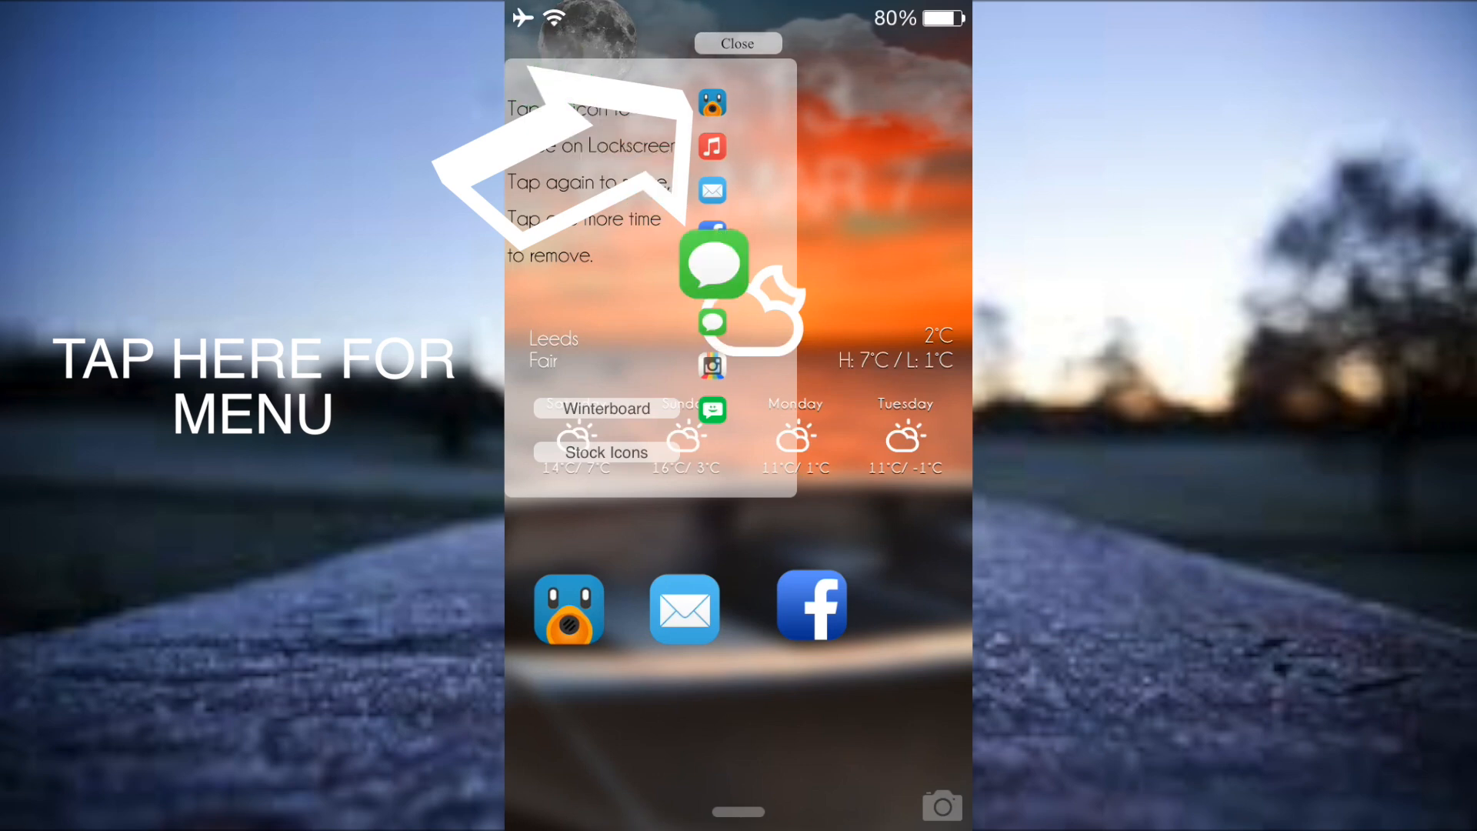
pyautogui.moveTo(713, 263); pyautogui.dragTo(928, 607)
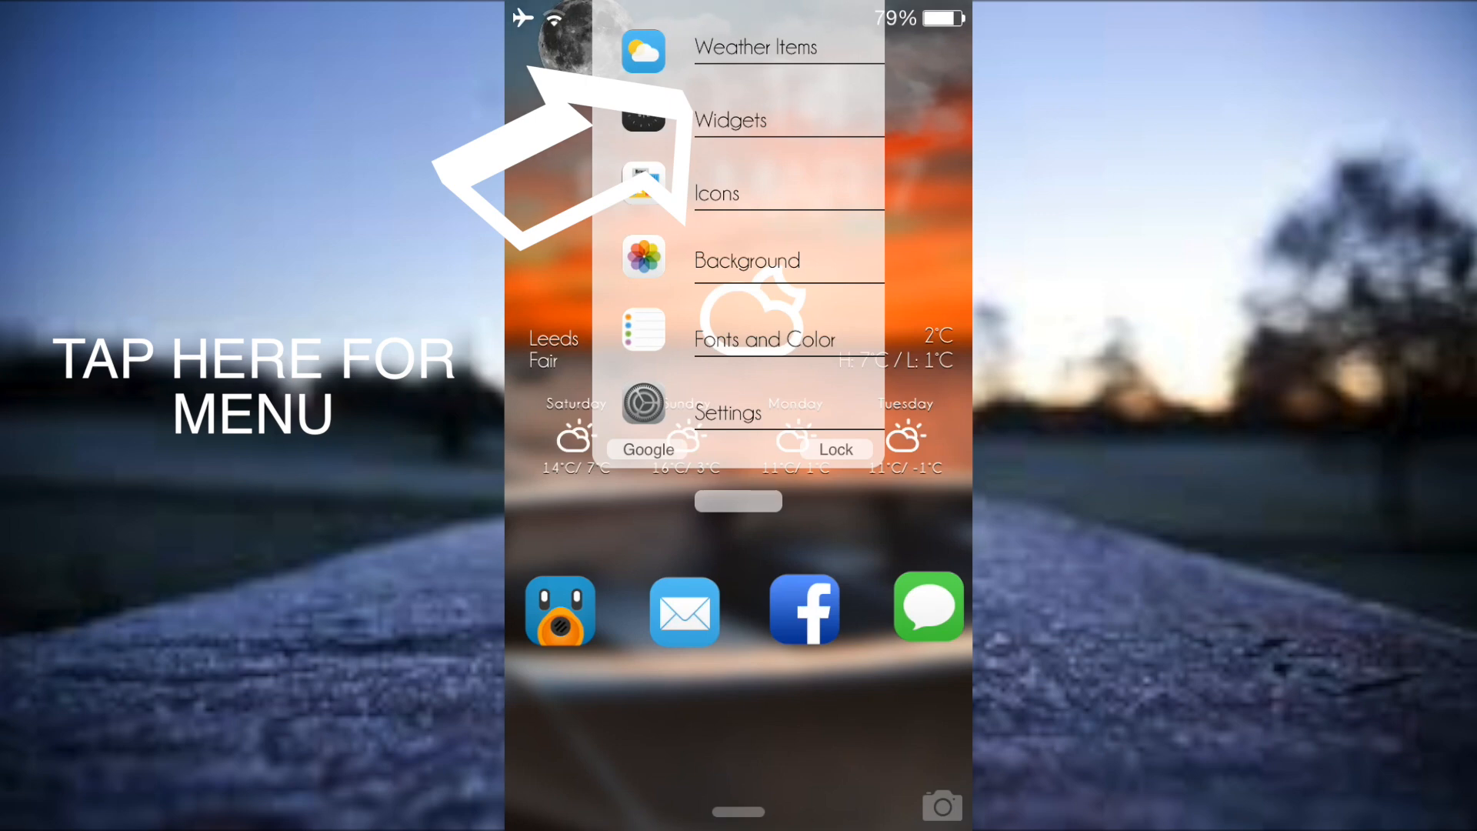
# Choose the photo wallpaper option and accept the LockBackground.html notice
pyautogui.click(747, 261)
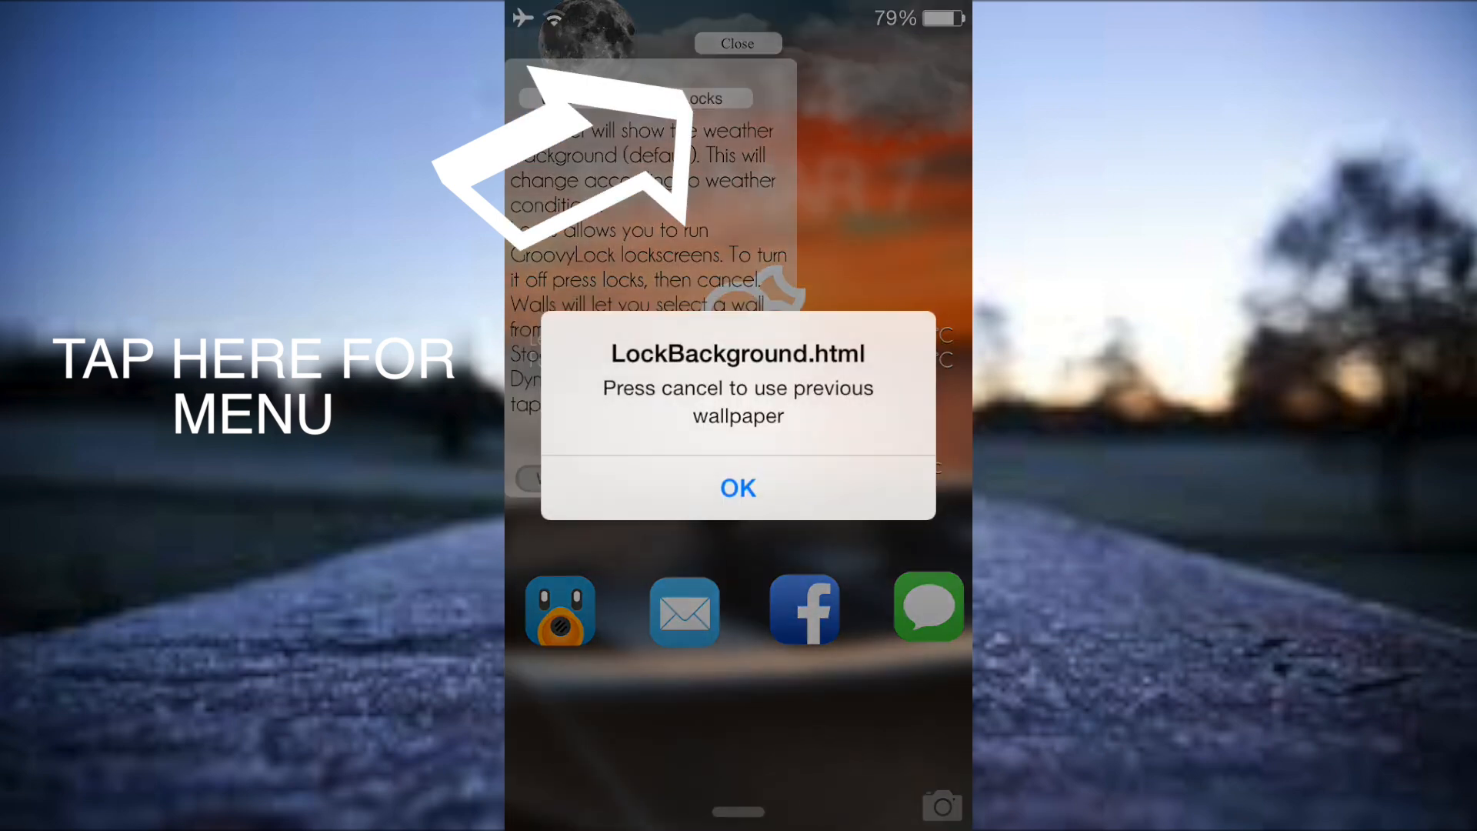
pyautogui.click(737, 487)
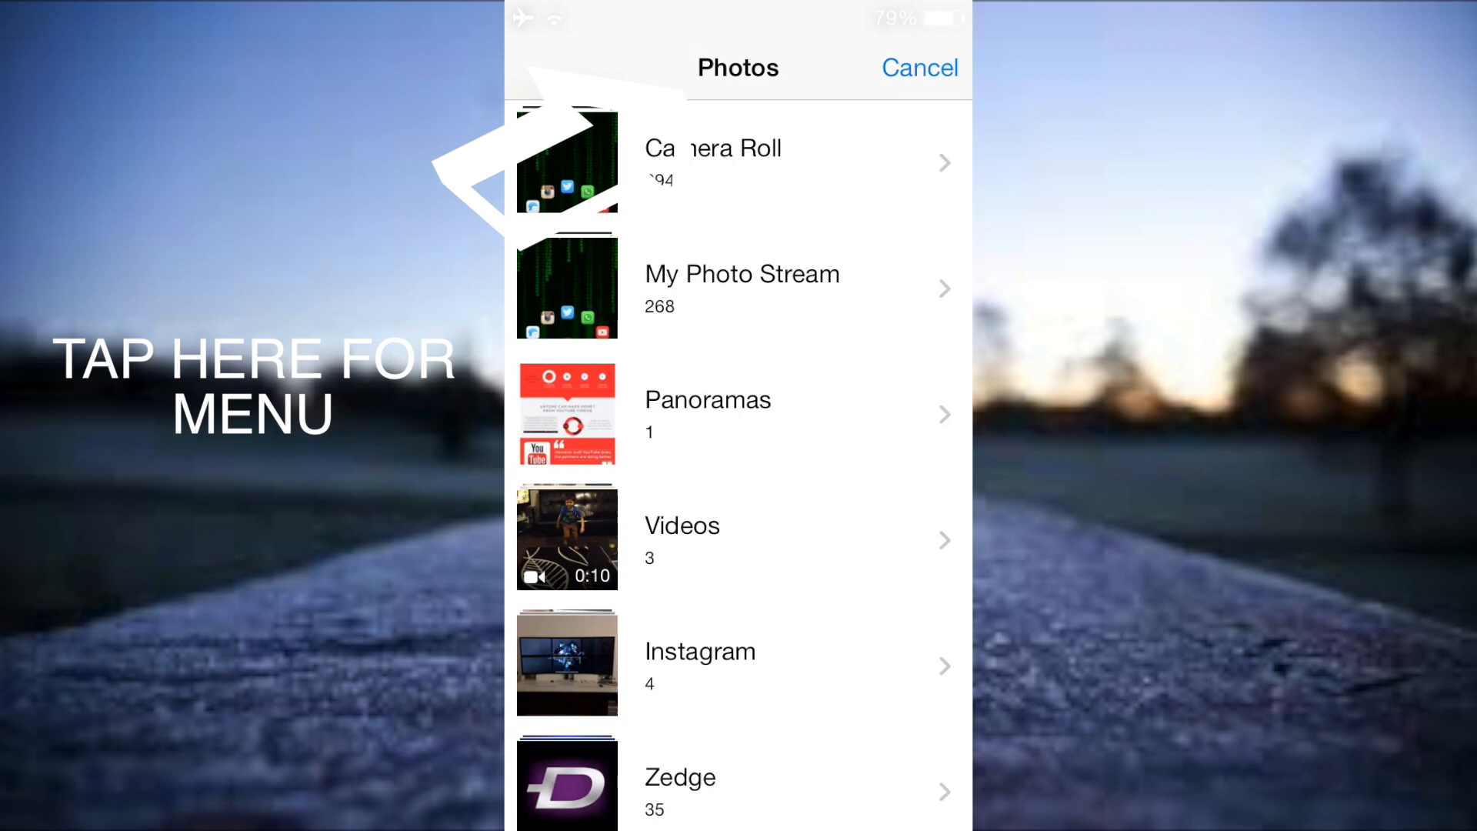
# Set the blue sparkle image from the Zedge album as the wallpaper
pyautogui.click(680, 791)
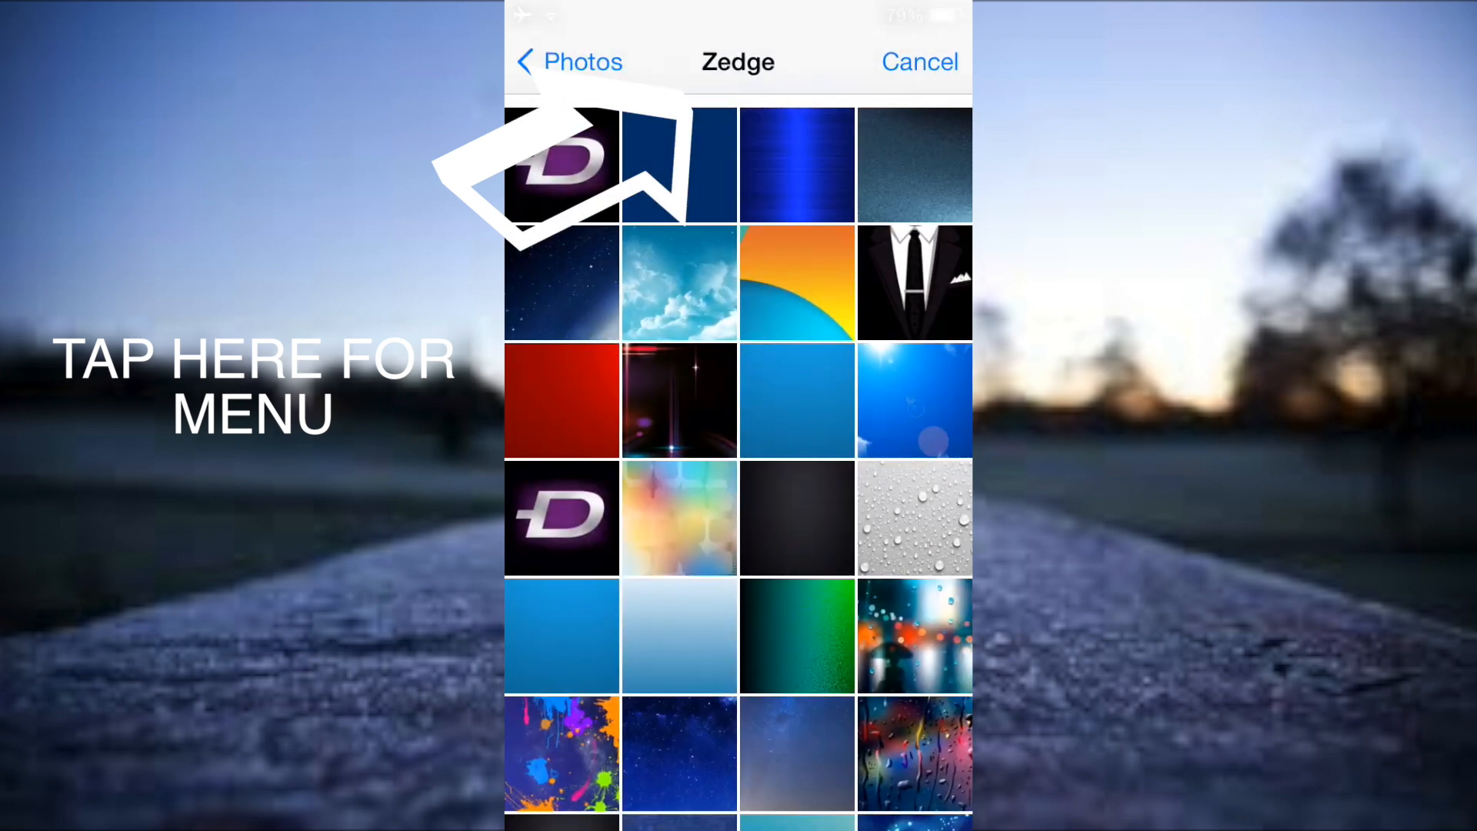
pyautogui.scroll(-3)
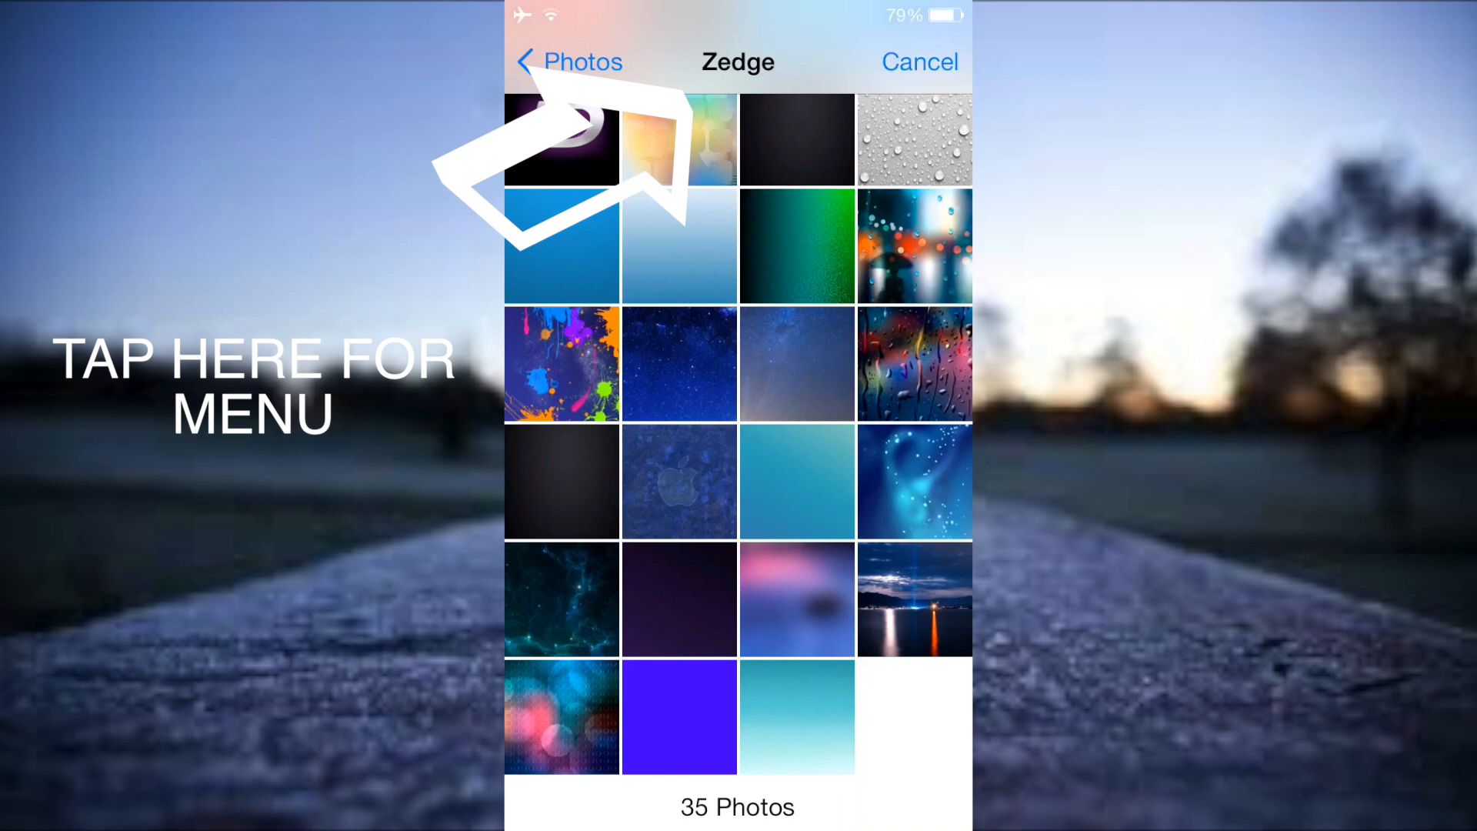
pyautogui.click(914, 482)
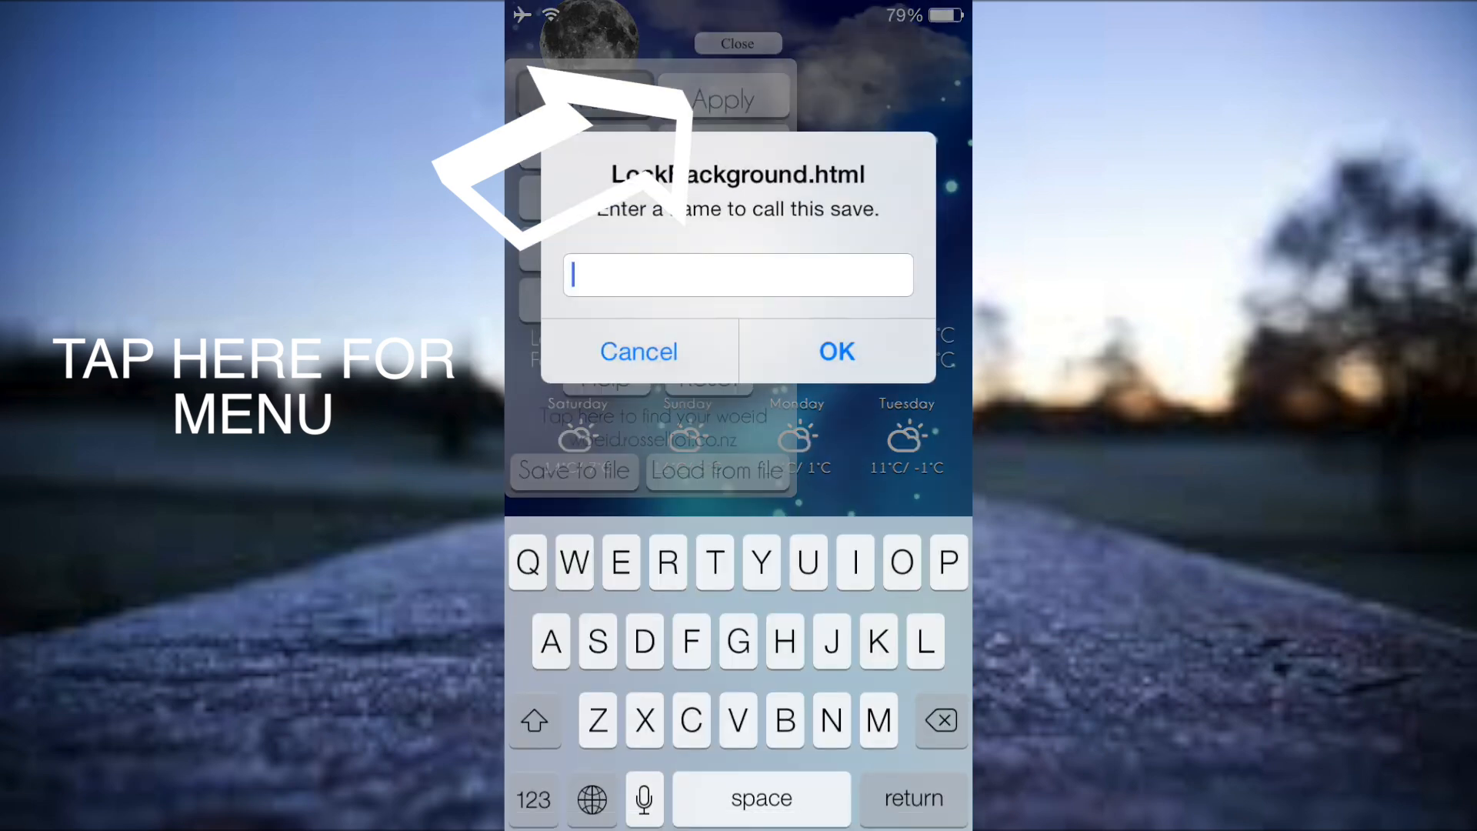
# Name the save 'lockscreen one', confirm it, and close to view the lock screen
pyautogui.write('lockscre')
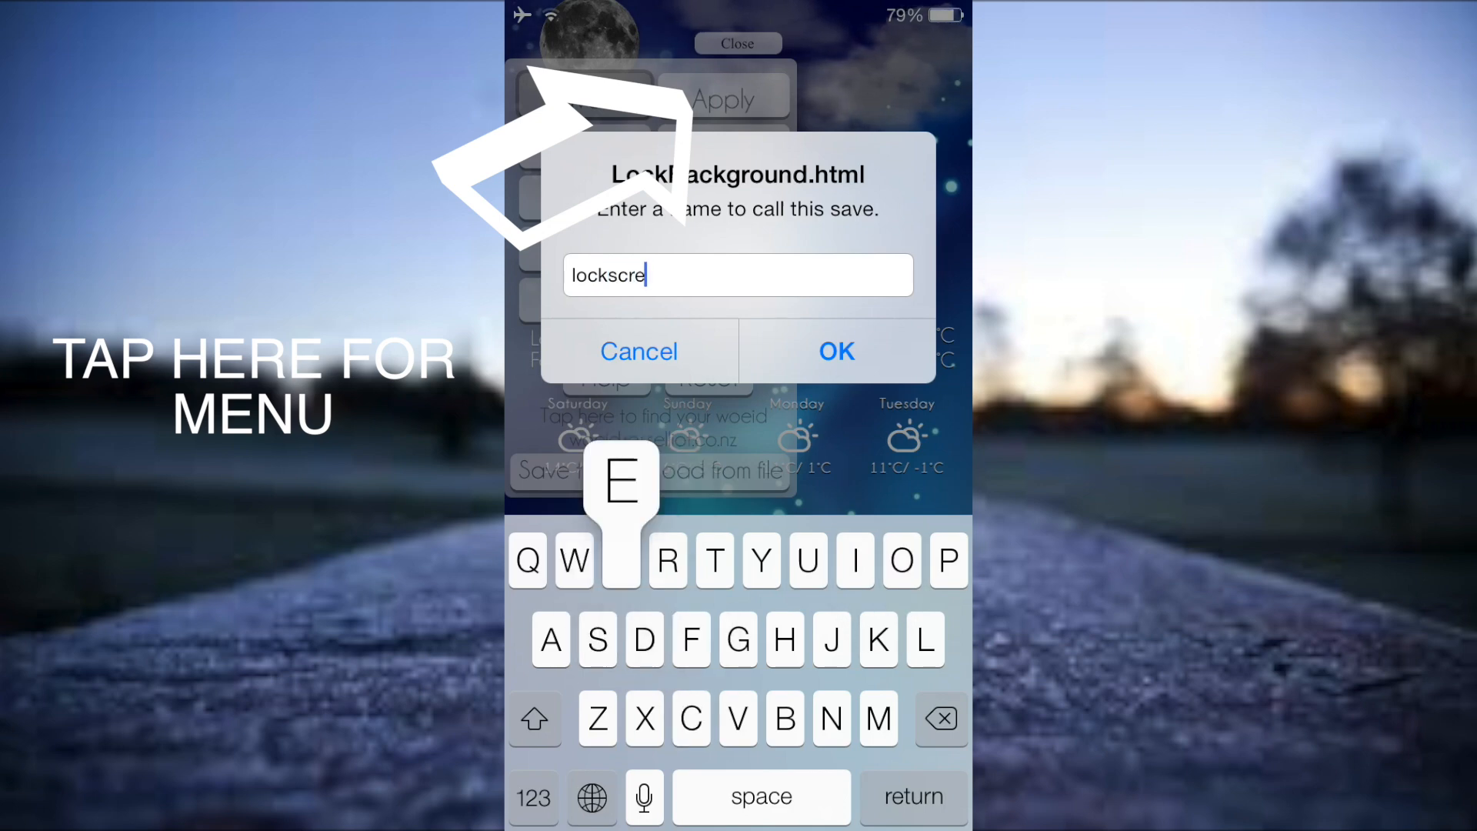
pyautogui.click(620, 559)
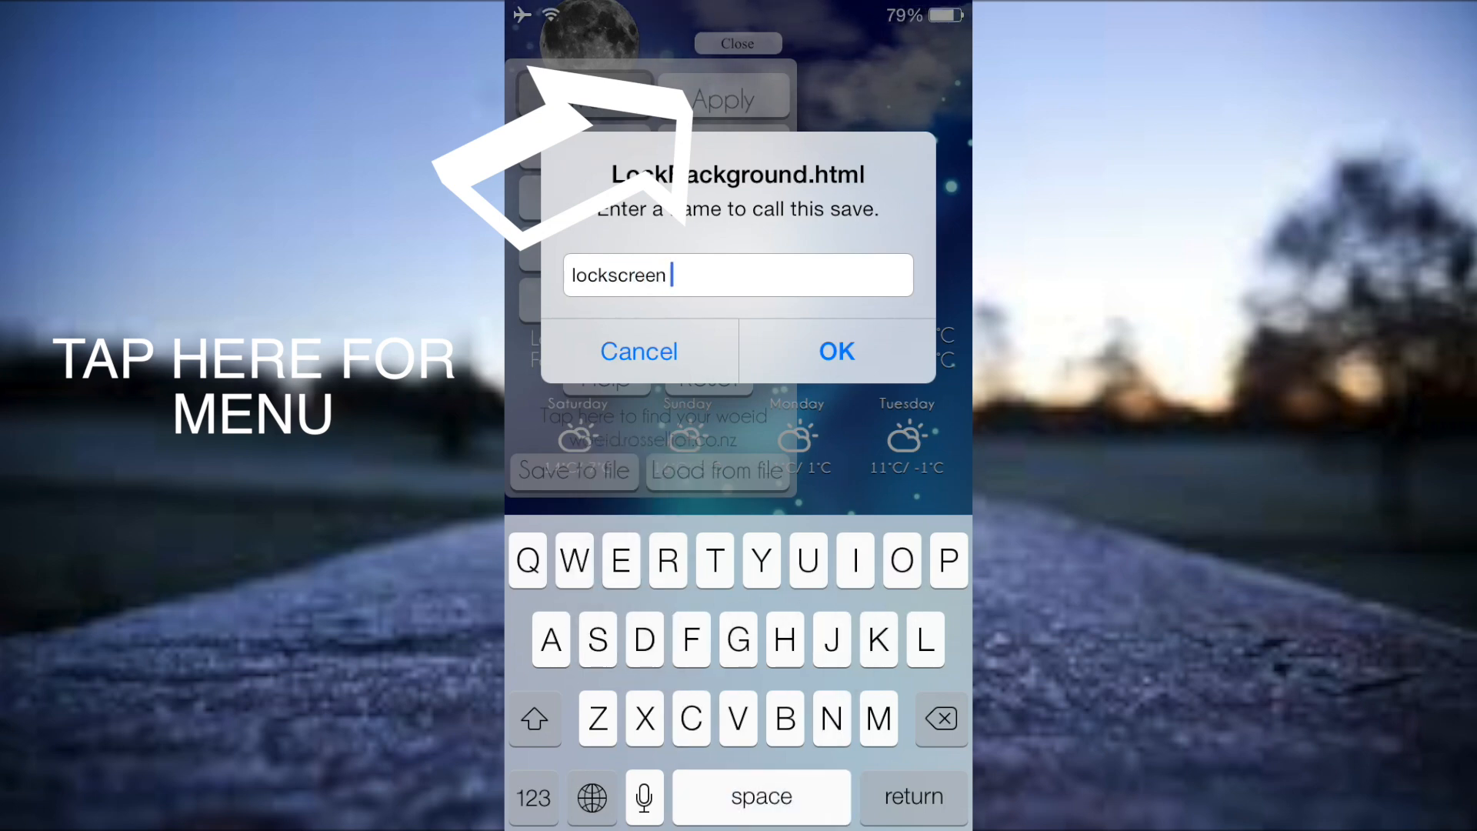
pyautogui.click(834, 351)
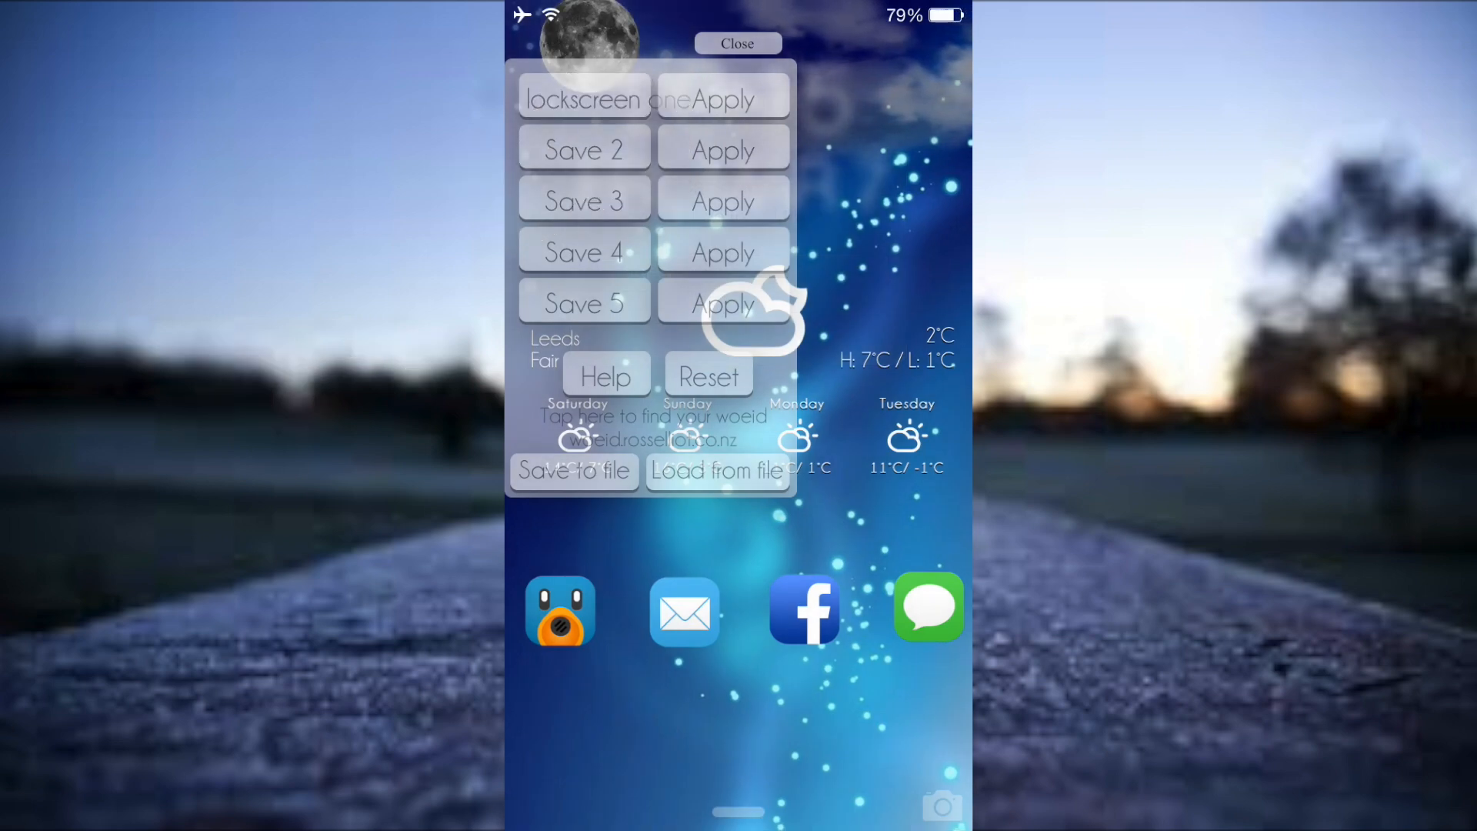
pyautogui.click(737, 43)
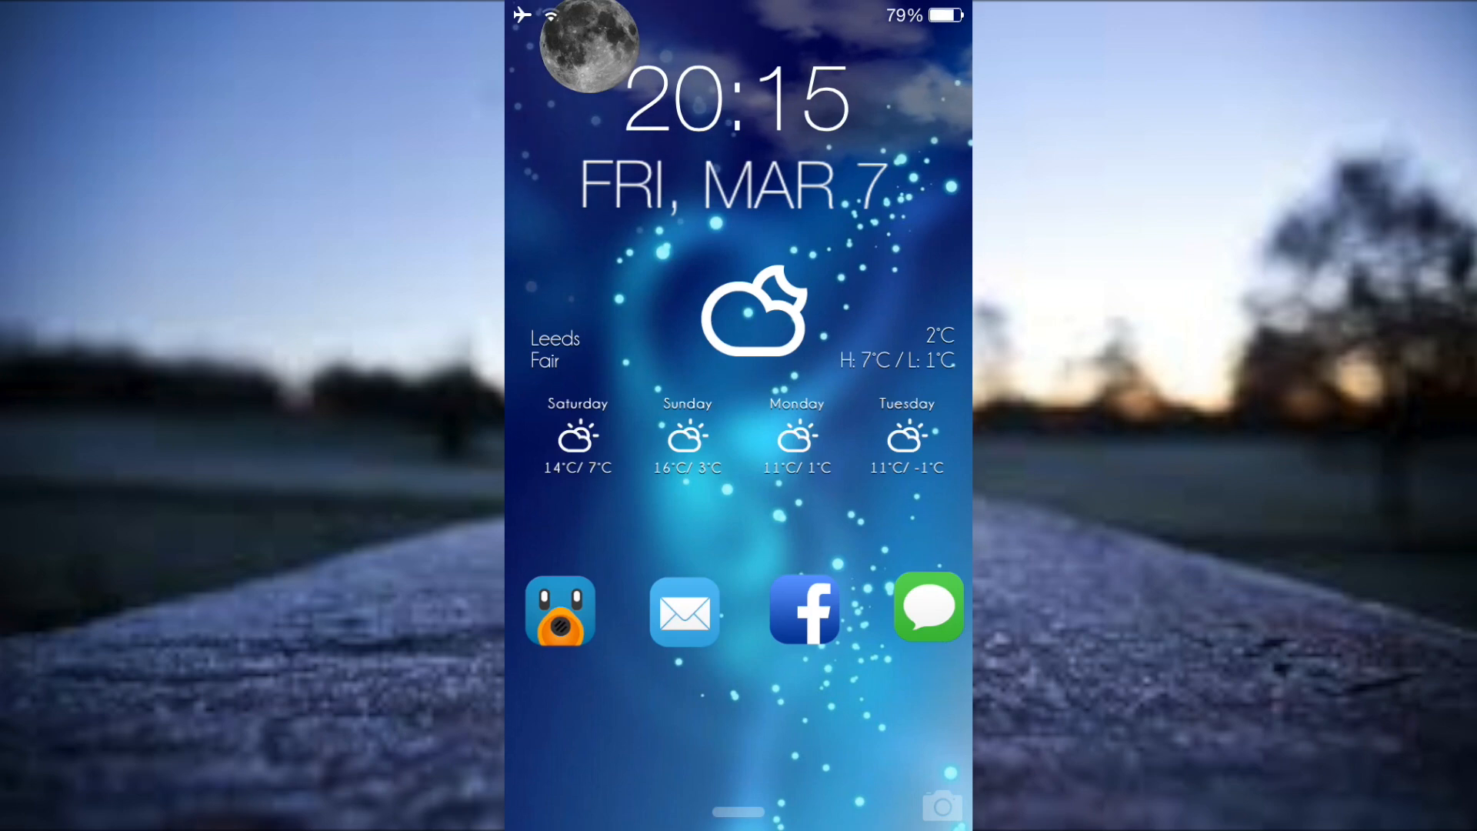